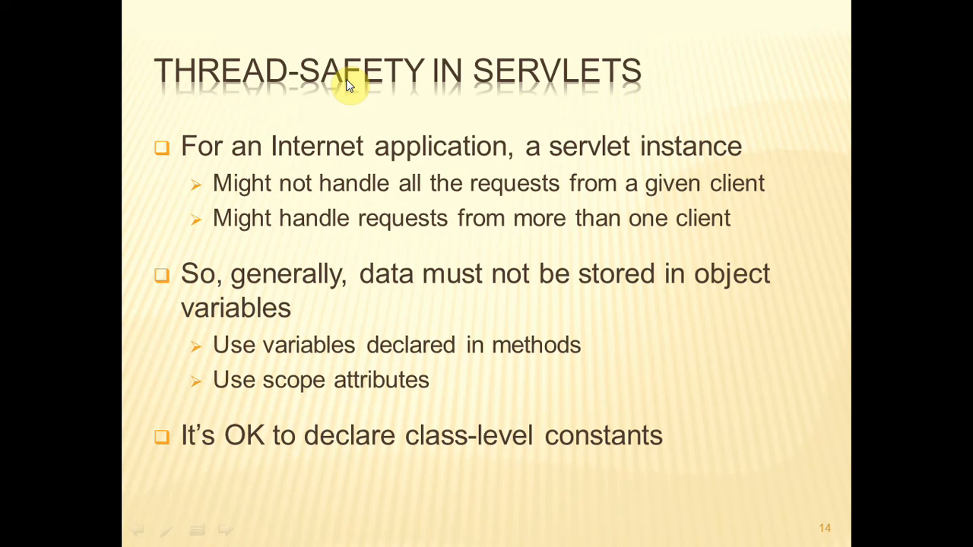
pyautogui.moveTo(320, 102)
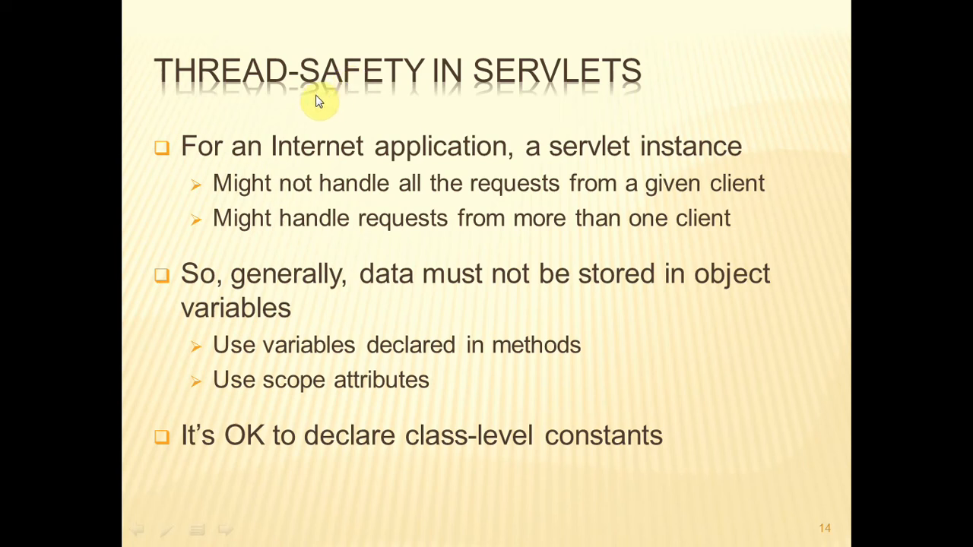
pyautogui.moveTo(860, 200)
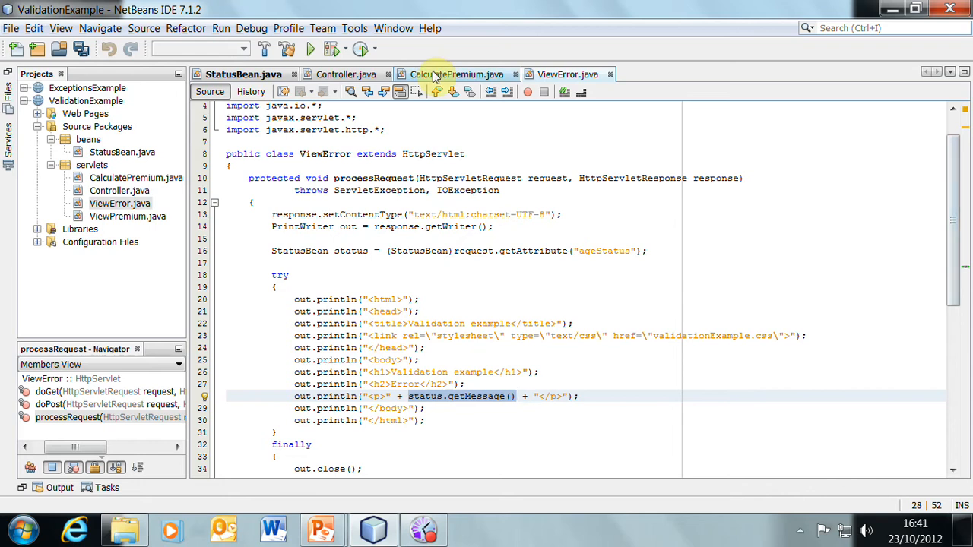
# In CalculatePremium.java, turn 'int age = 0;' into a private field above processRequest.
pyautogui.click(457, 74)
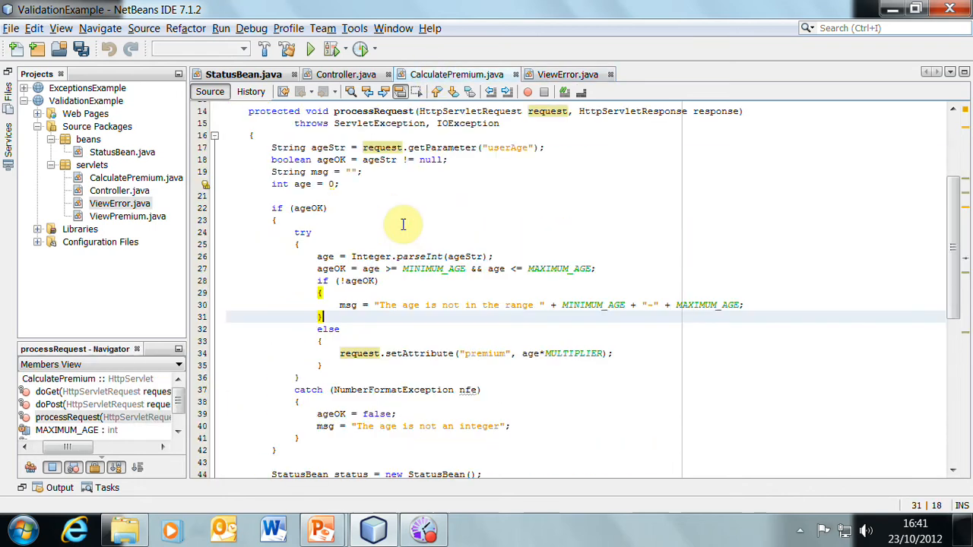
pyautogui.scroll(3)
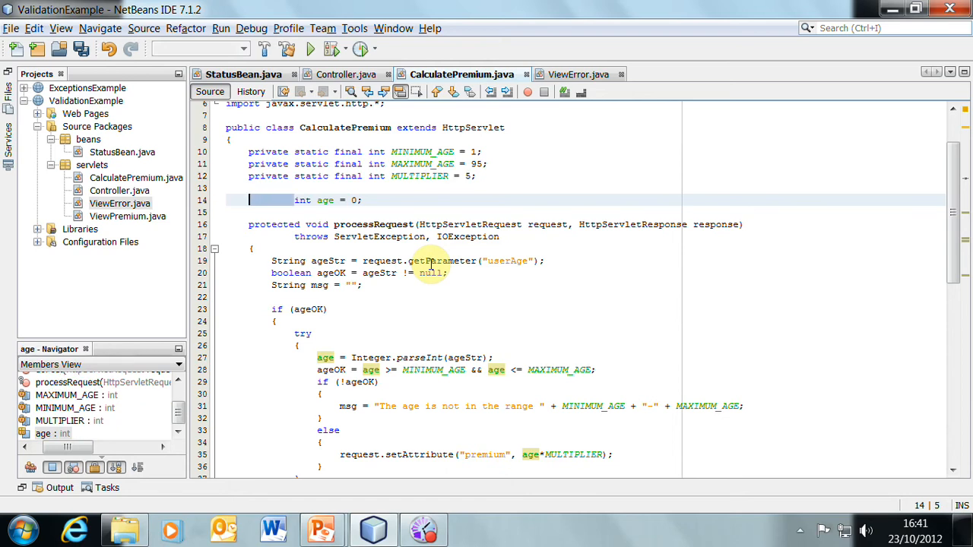
pyautogui.write('private')
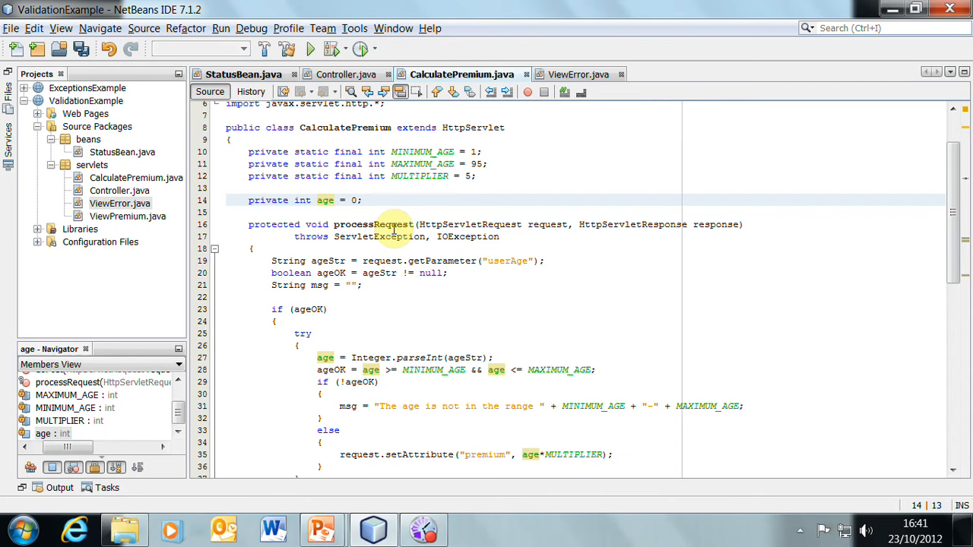
pyautogui.click(295, 200)
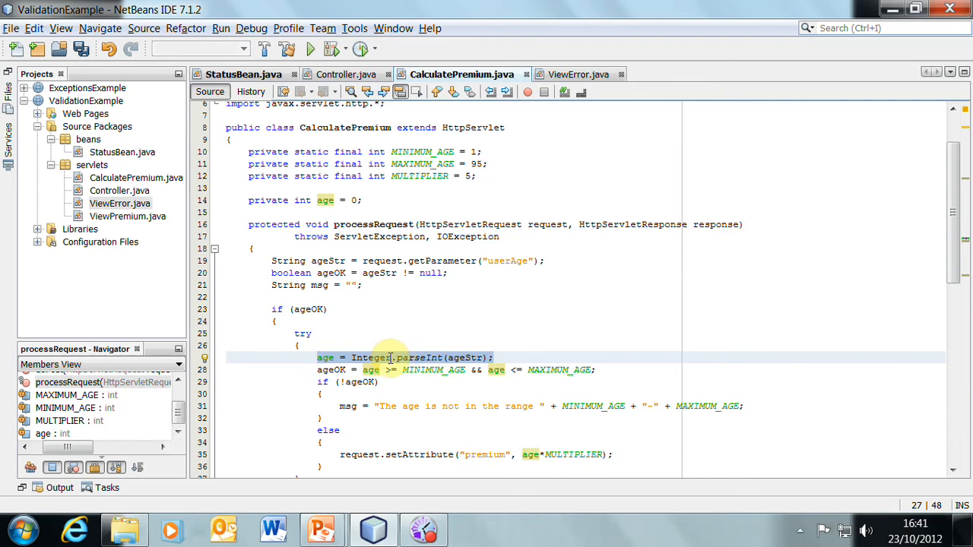
pyautogui.moveTo(447, 346)
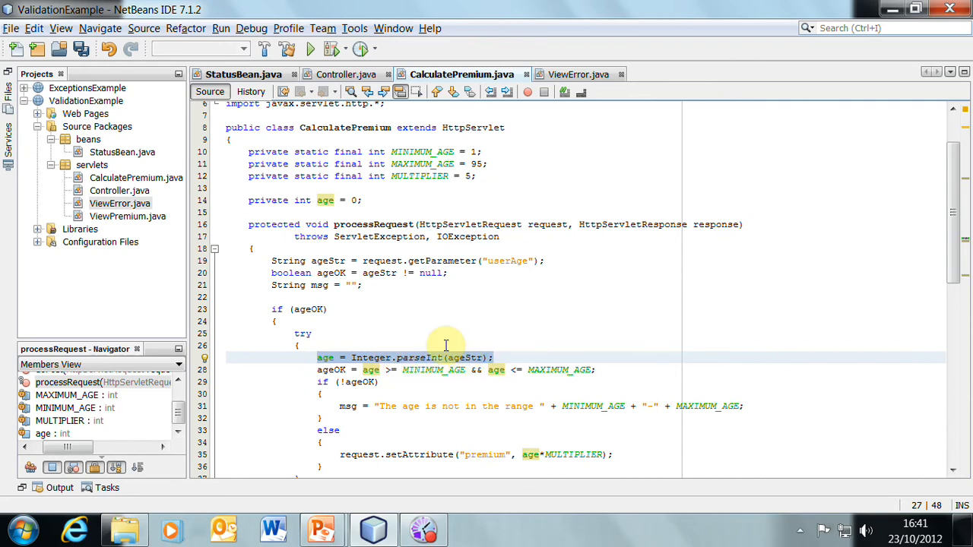
pyautogui.click(492, 358)
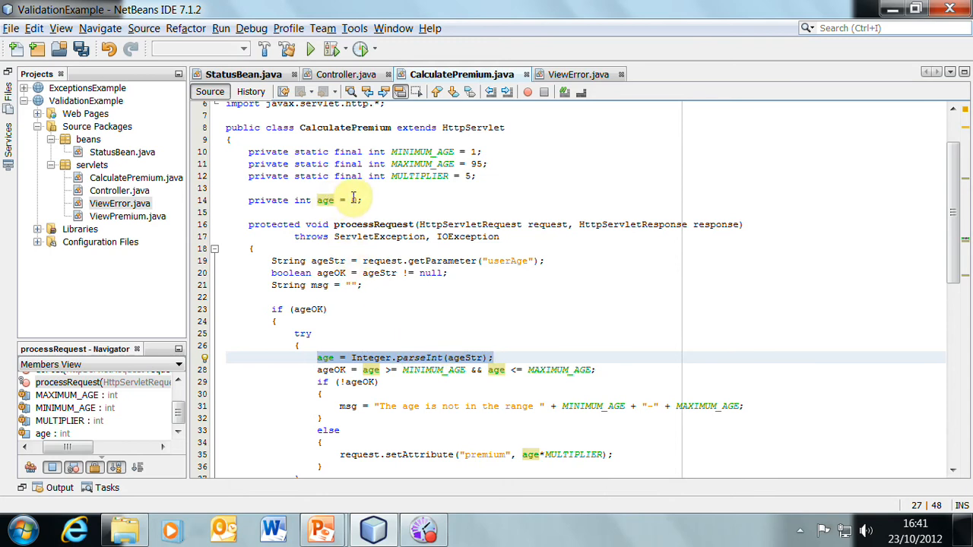
pyautogui.click(357, 200)
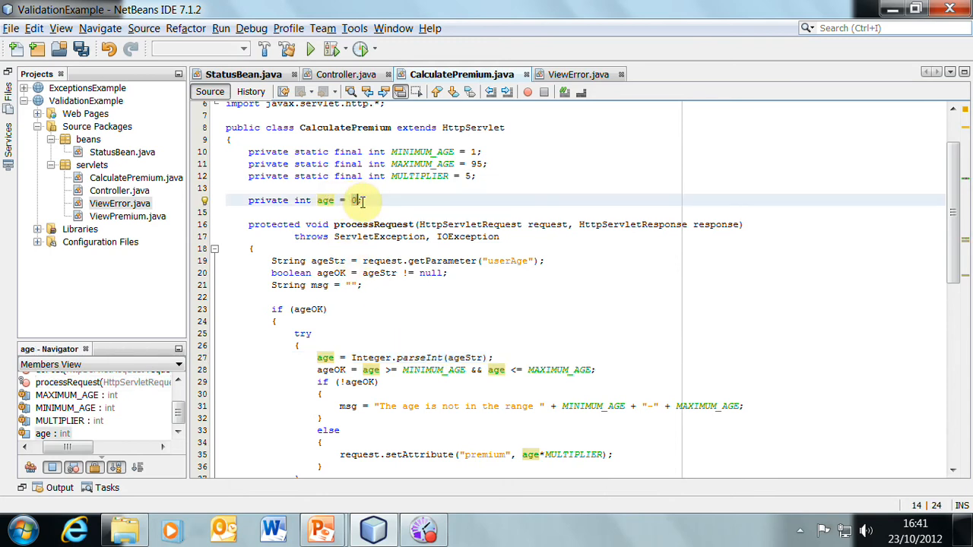
pyautogui.write('23')
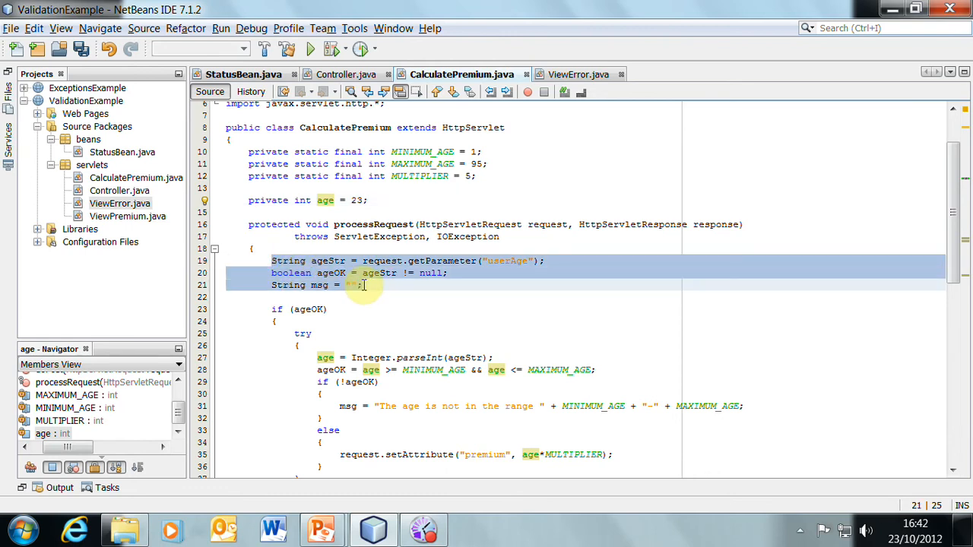
pyautogui.click(365, 285)
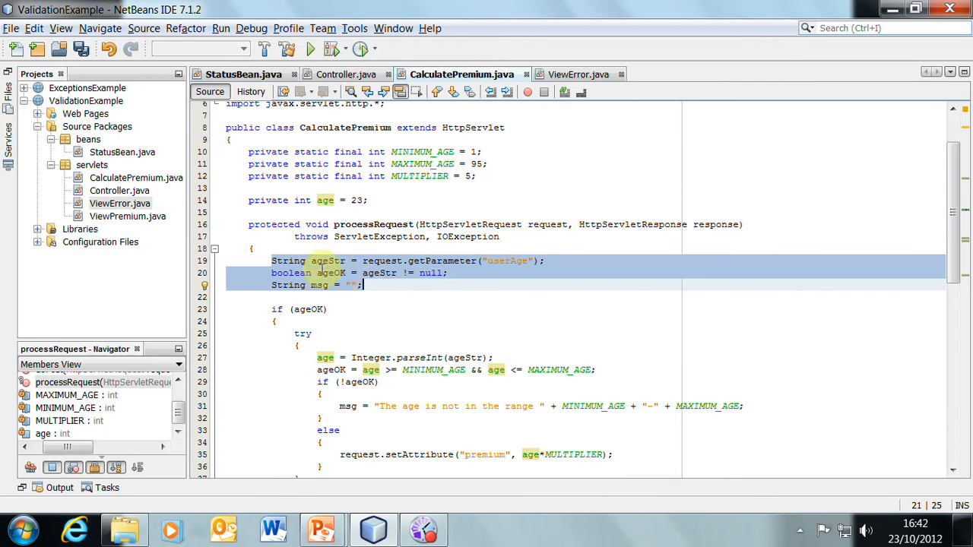
pyautogui.moveTo(334, 278)
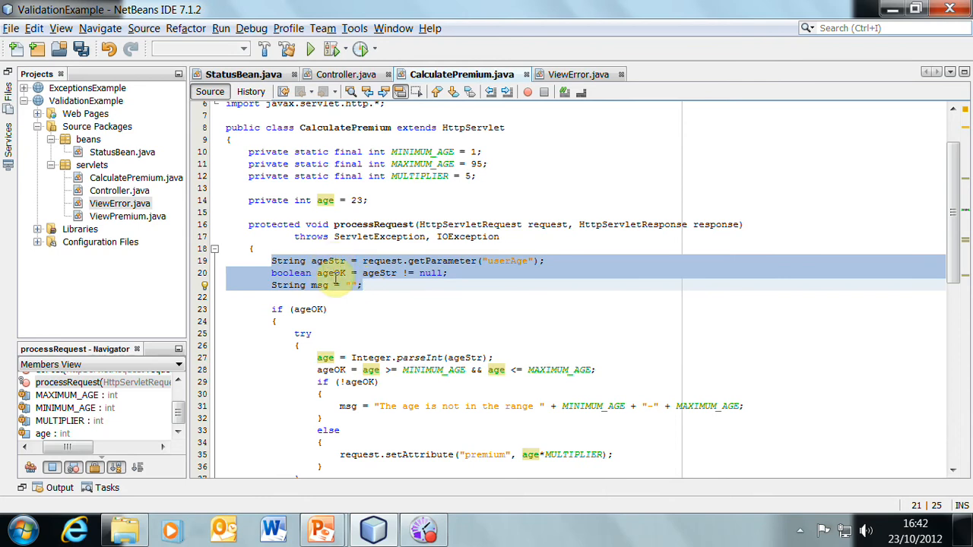
pyautogui.click(365, 200)
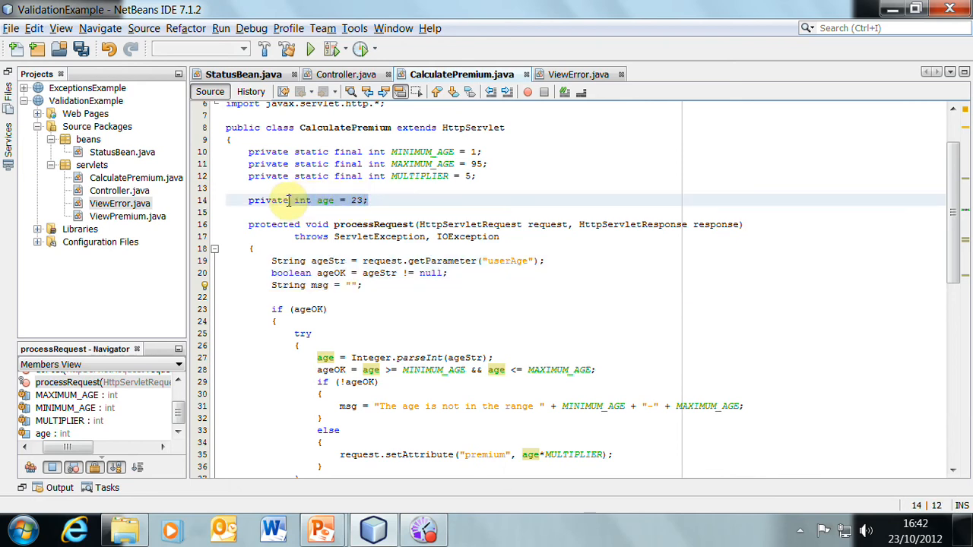
pyautogui.click(295, 200)
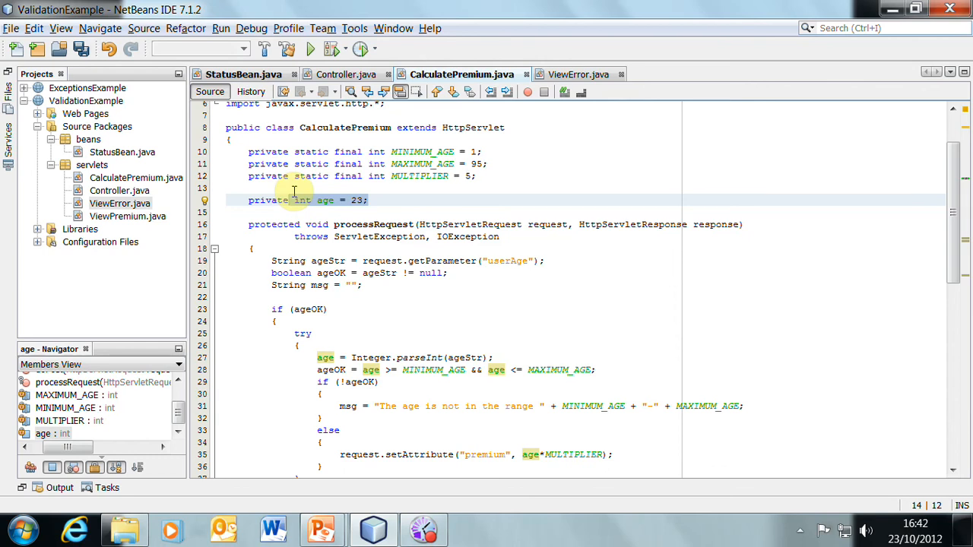
pyautogui.moveTo(385, 196)
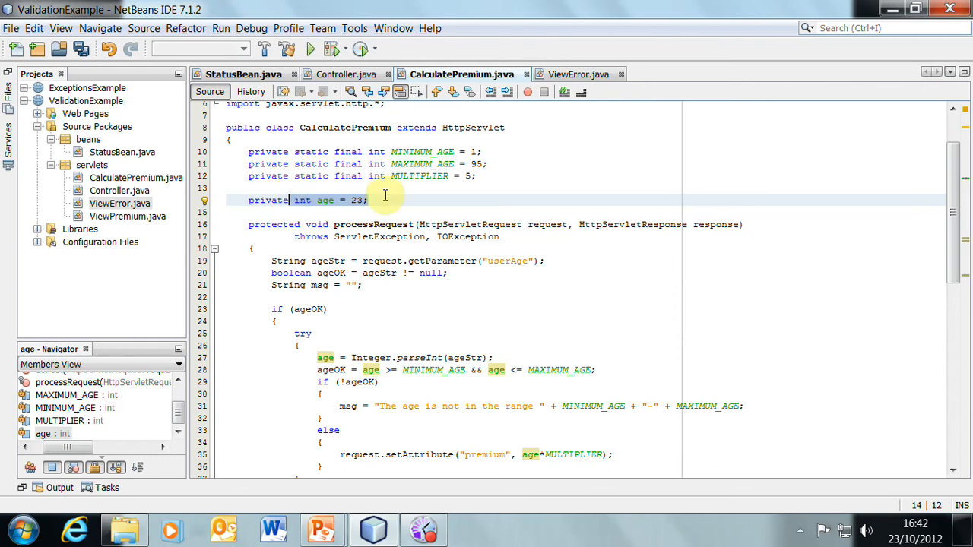
pyautogui.moveTo(443, 244)
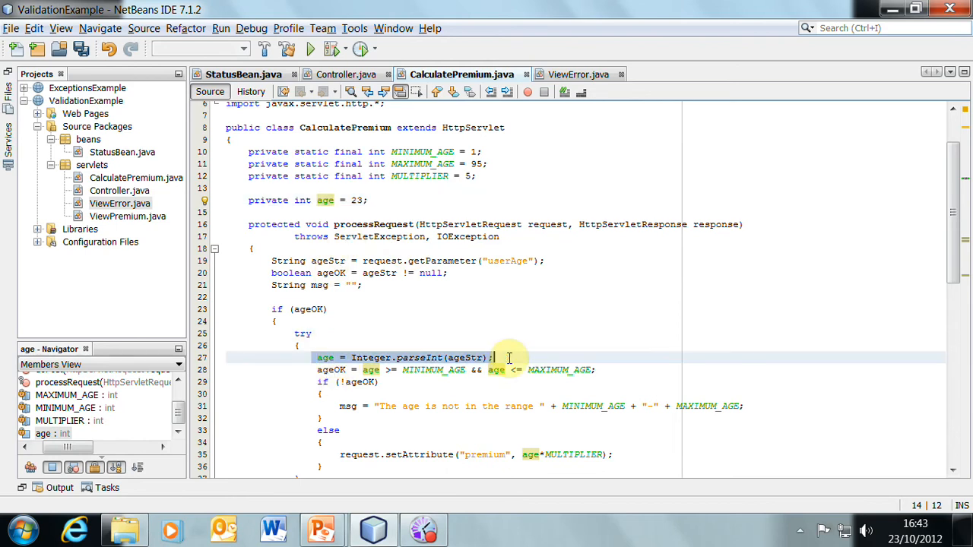
pyautogui.click(357, 200)
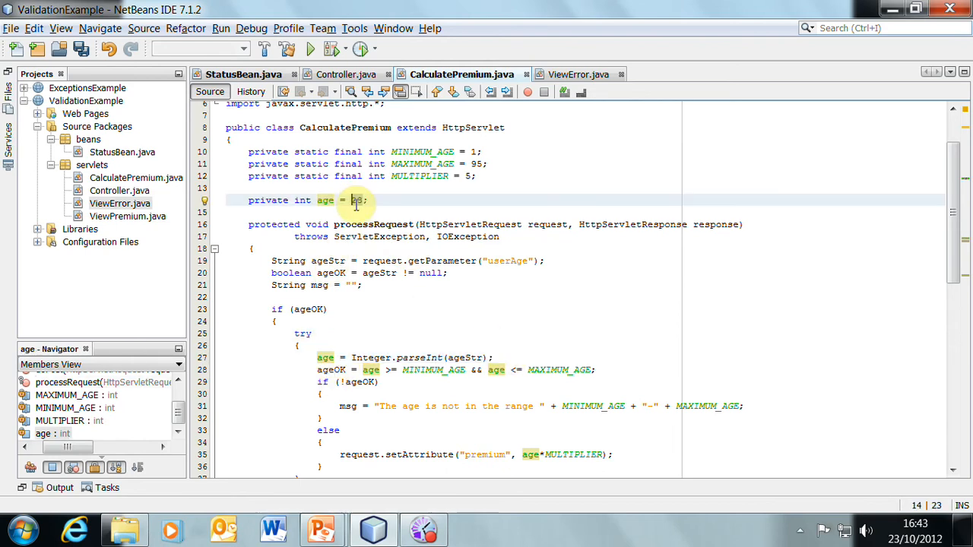
pyautogui.write('56')
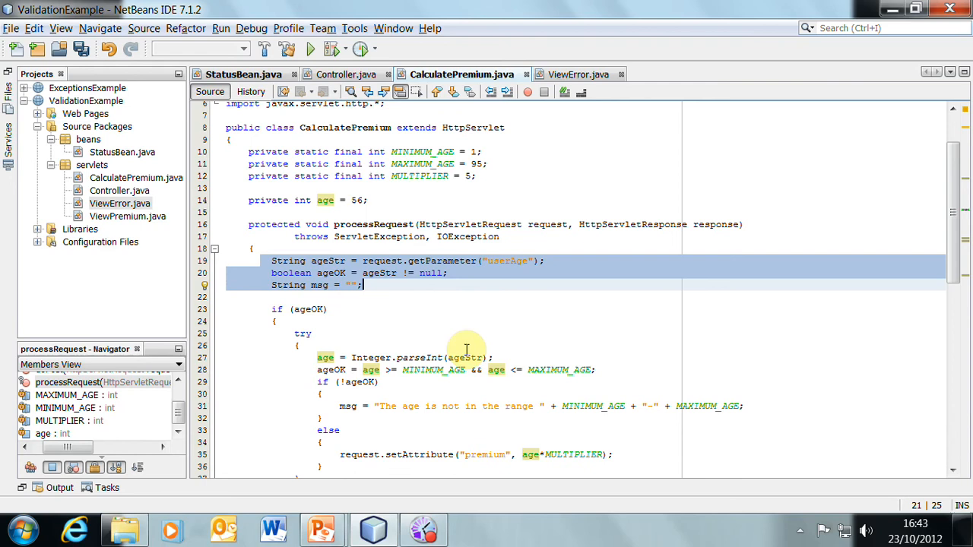
pyautogui.moveTo(456, 356)
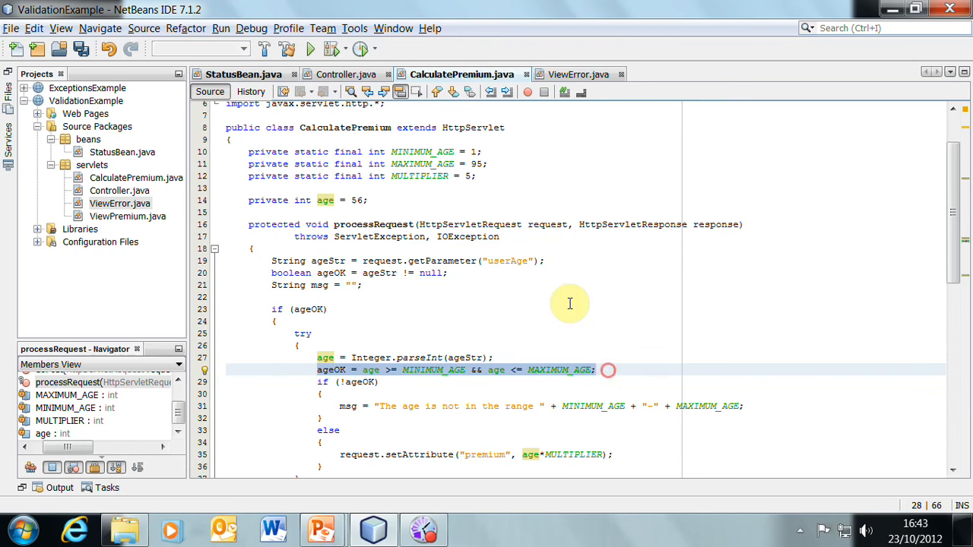
pyautogui.click(599, 370)
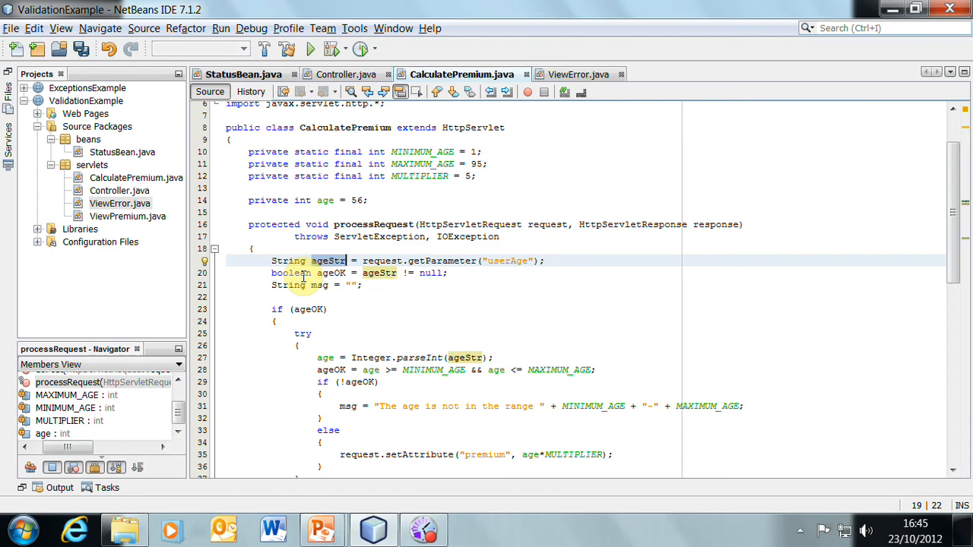
pyautogui.click(346, 261)
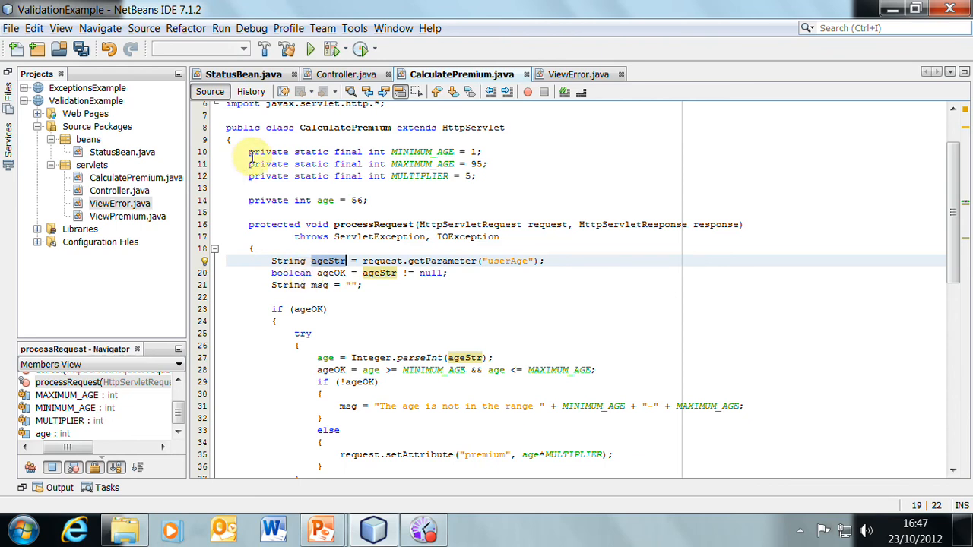
# Make age a local variable in processRequest set to 23, then show the thread-safety slide.
pyautogui.click(327, 200)
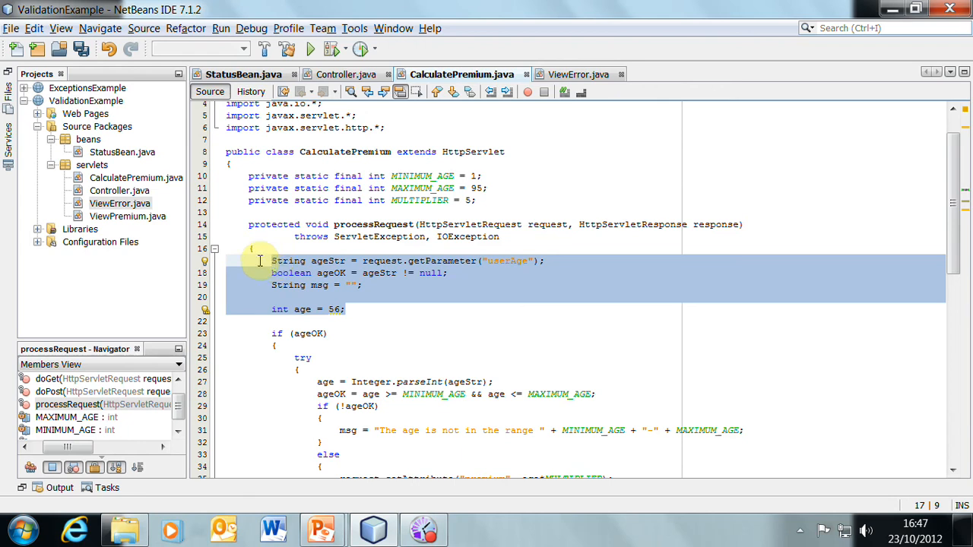
pyautogui.click(342, 243)
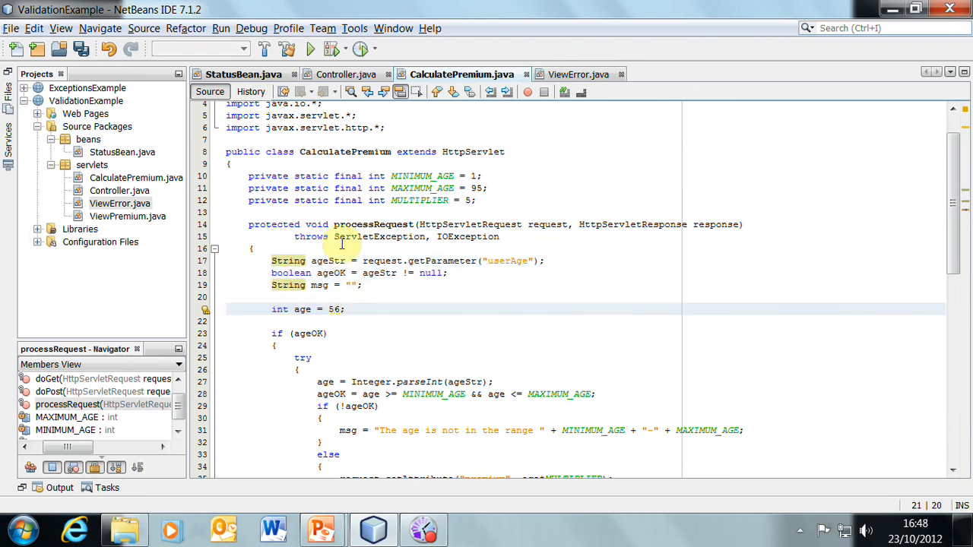
pyautogui.write('2')
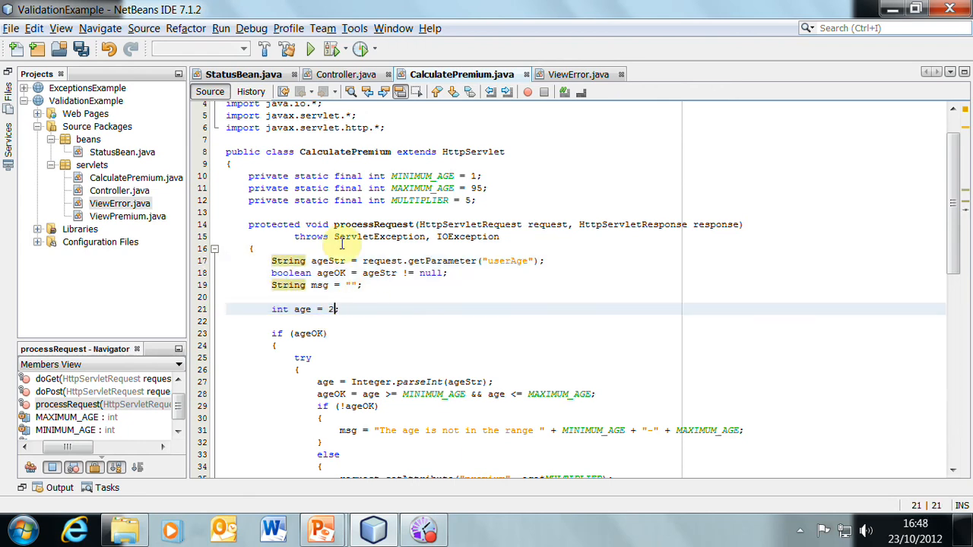
pyautogui.write('3')
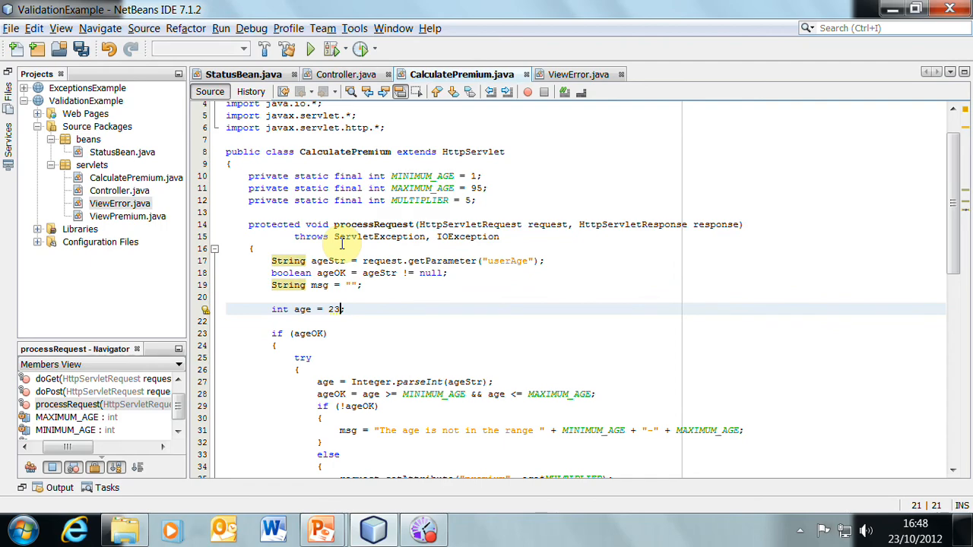
pyautogui.click(321, 529)
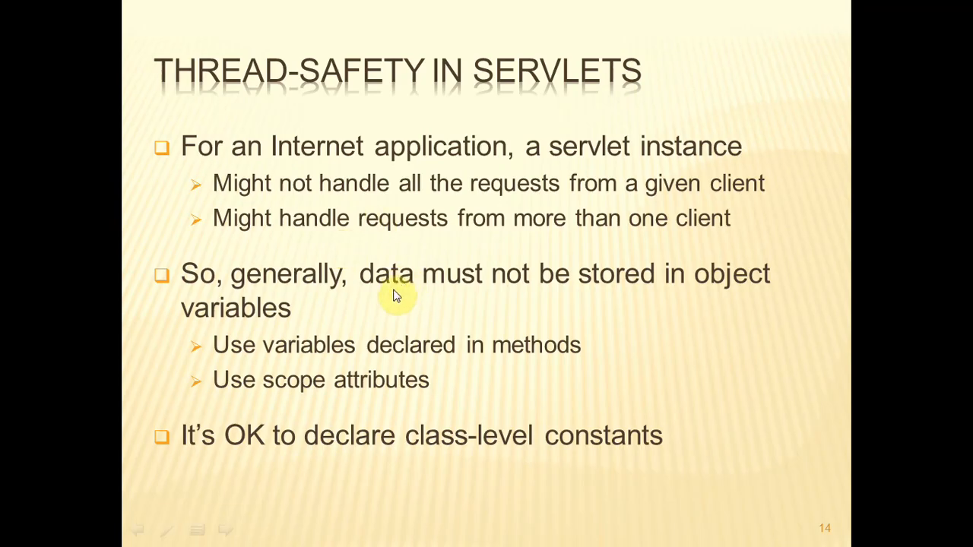
pyautogui.moveTo(283, 356)
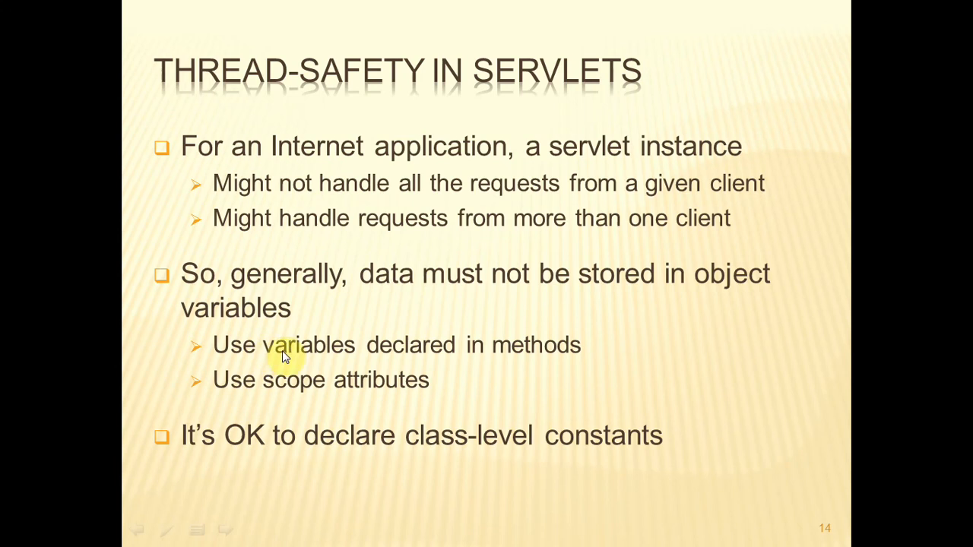
pyautogui.moveTo(448, 359)
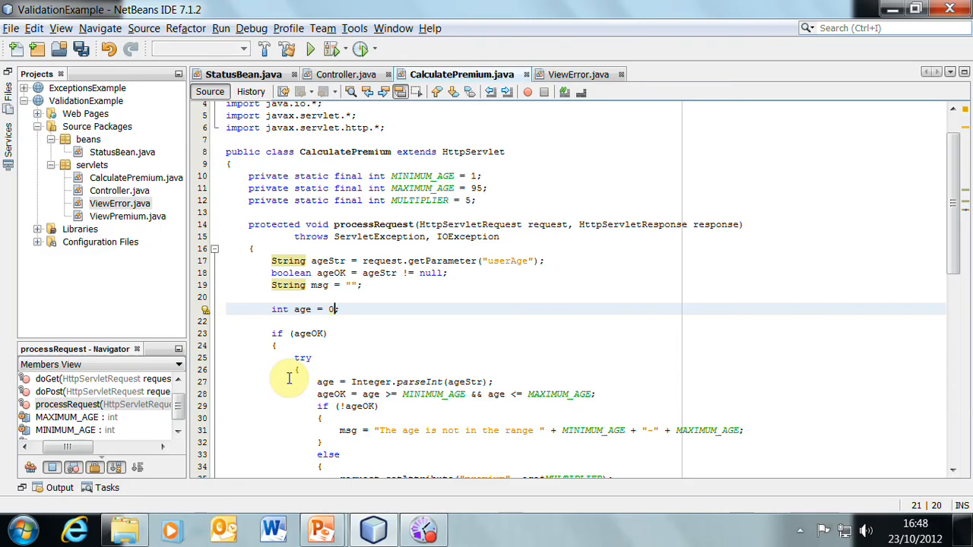
pyautogui.moveTo(537, 228)
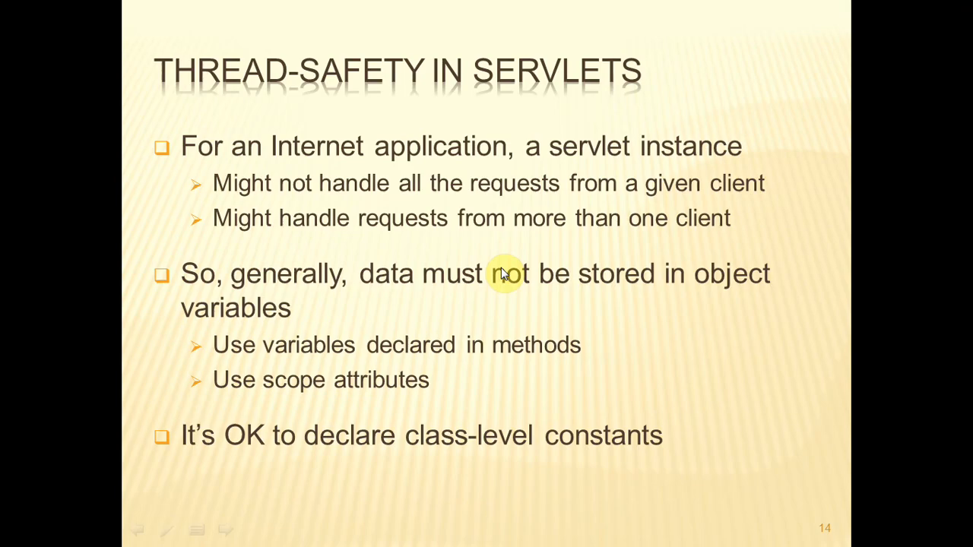
pyautogui.moveTo(308, 286)
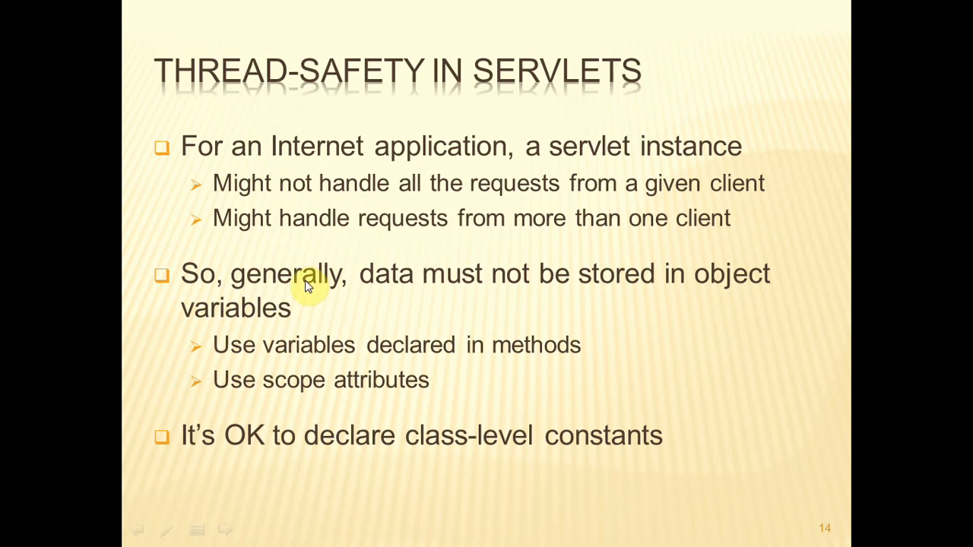
pyautogui.moveTo(409, 297)
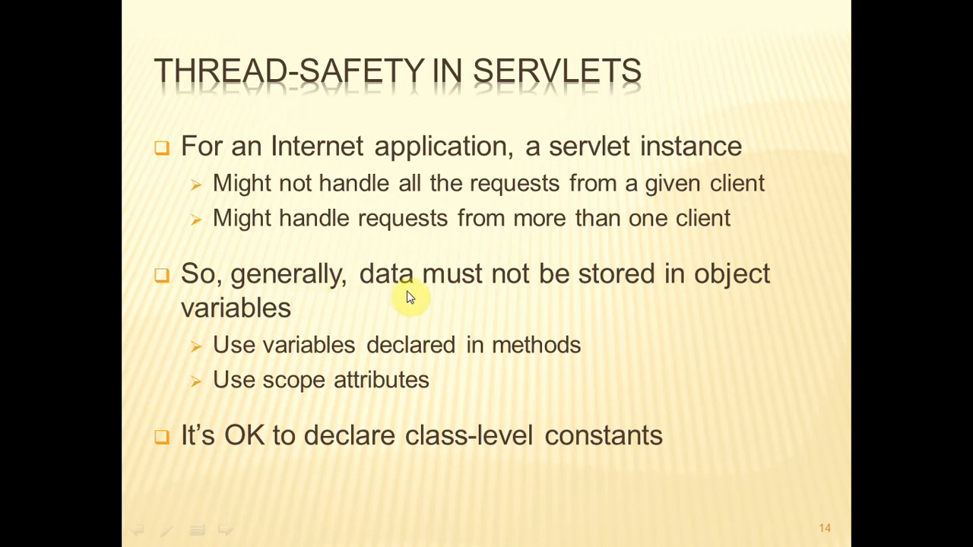
pyautogui.moveTo(286, 430)
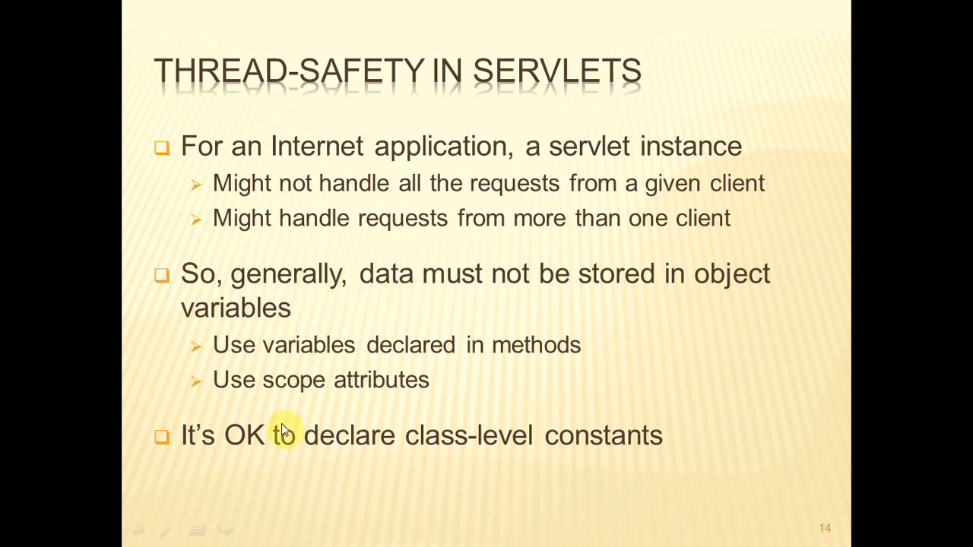
pyautogui.moveTo(612, 447)
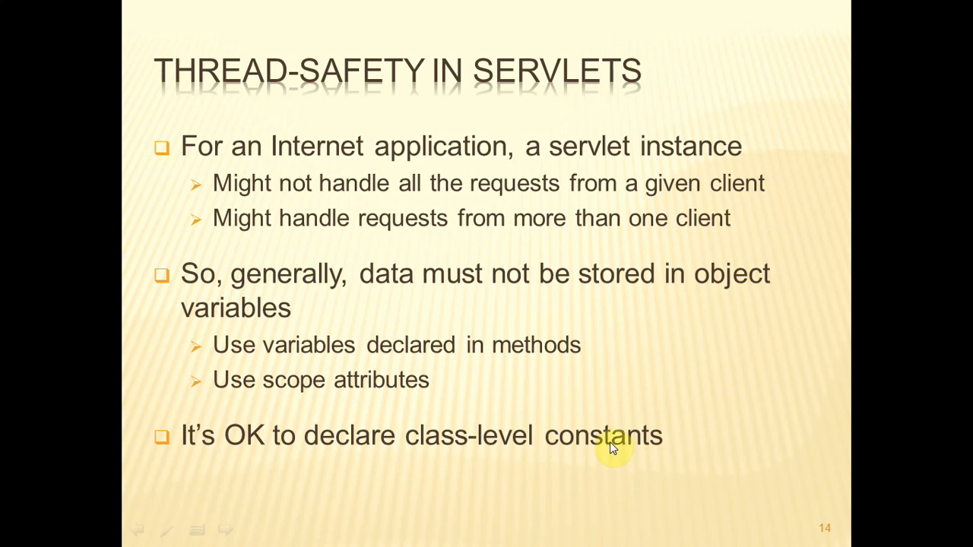
pyautogui.moveTo(606, 444)
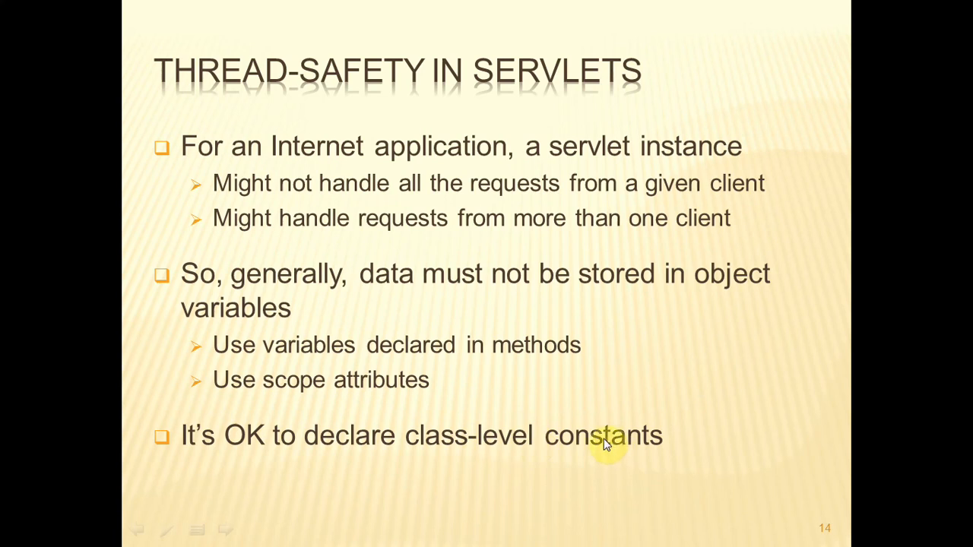
pyautogui.moveTo(584, 413)
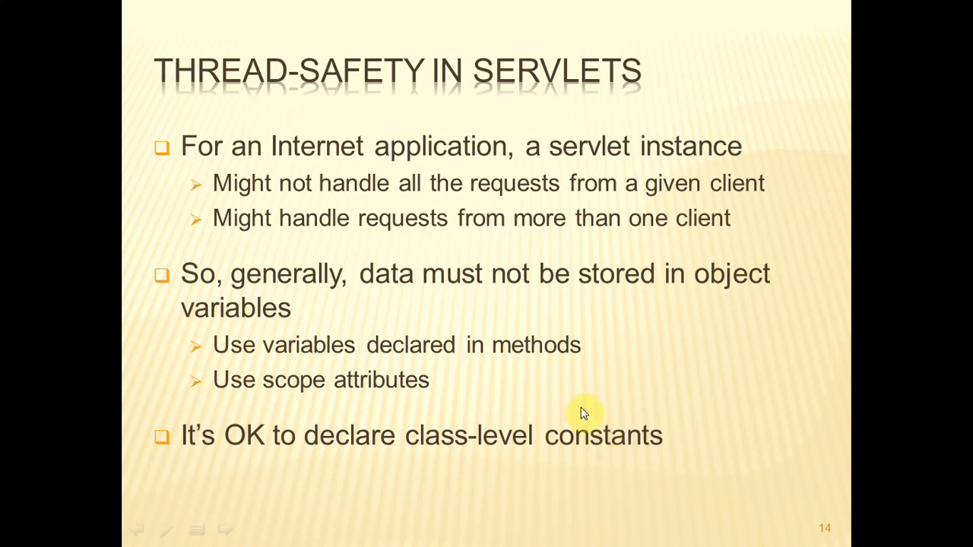